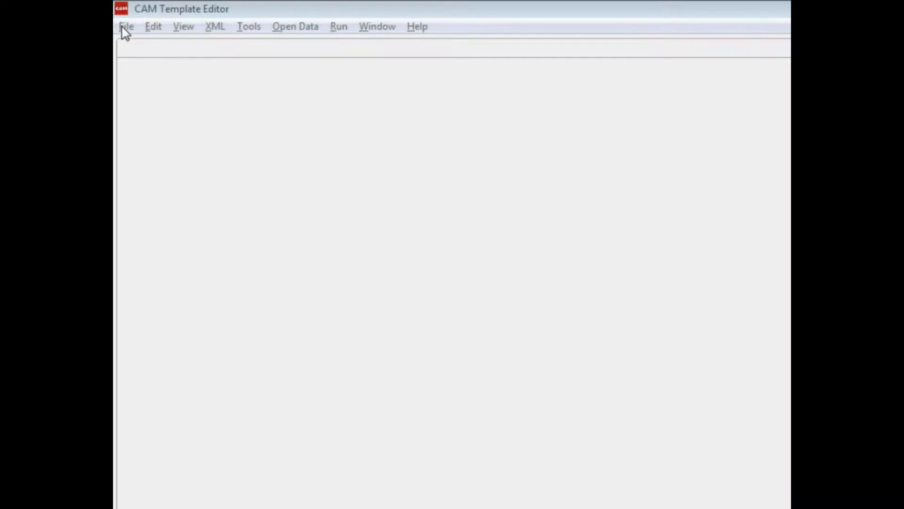
Step: Start a new blank template with its root element named RXdictionary
left_click(126, 26)
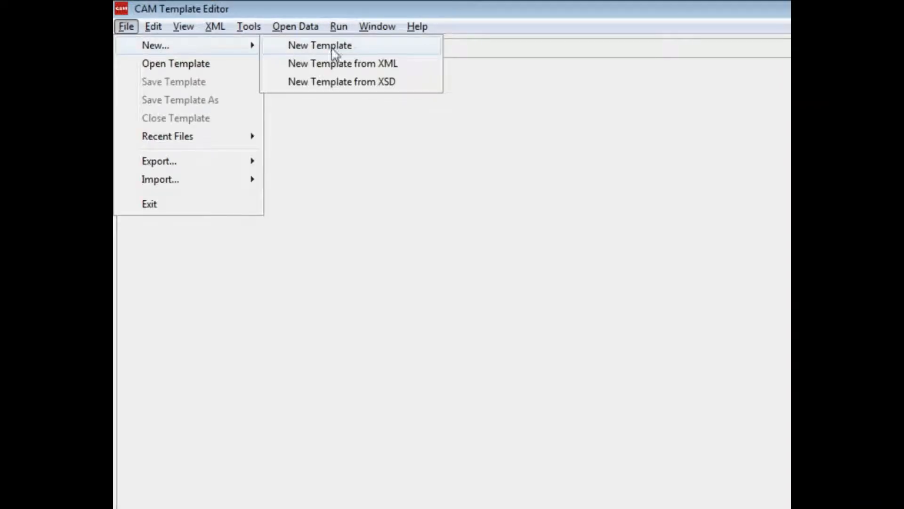
left_click(320, 45)
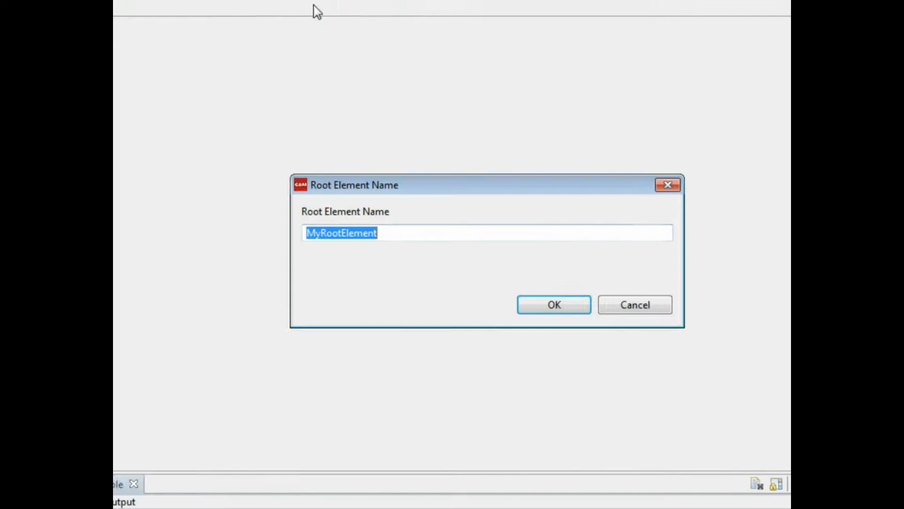
type("R")
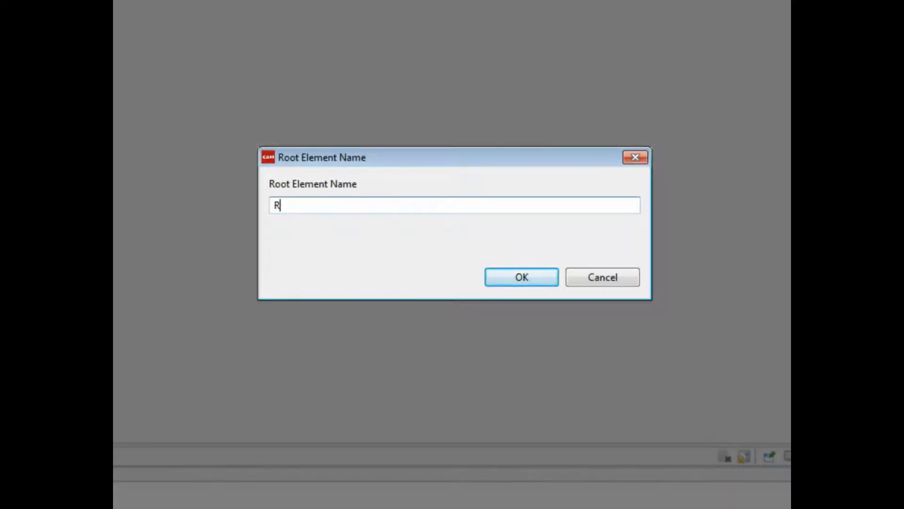
type("Xdictionary")
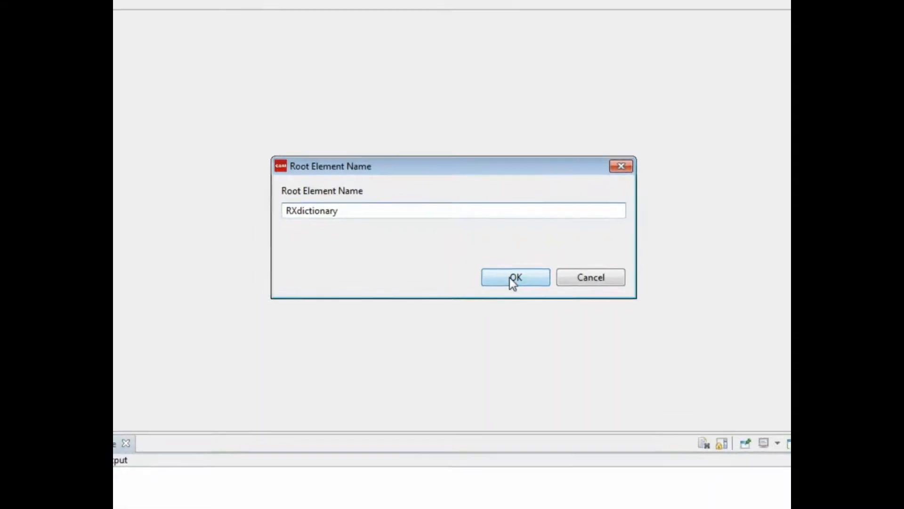
left_click(514, 277)
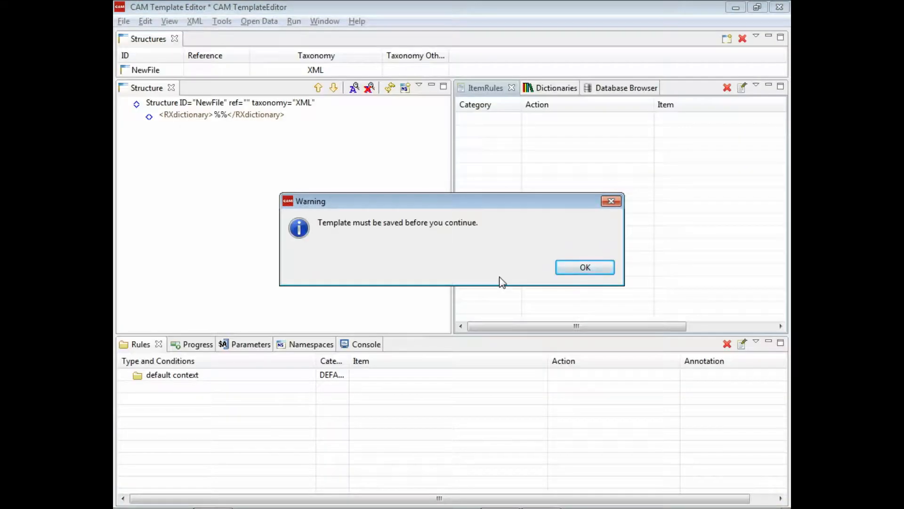
Step: Acknowledge the save warning and save the template as RXdemo.cam
left_click(584, 267)
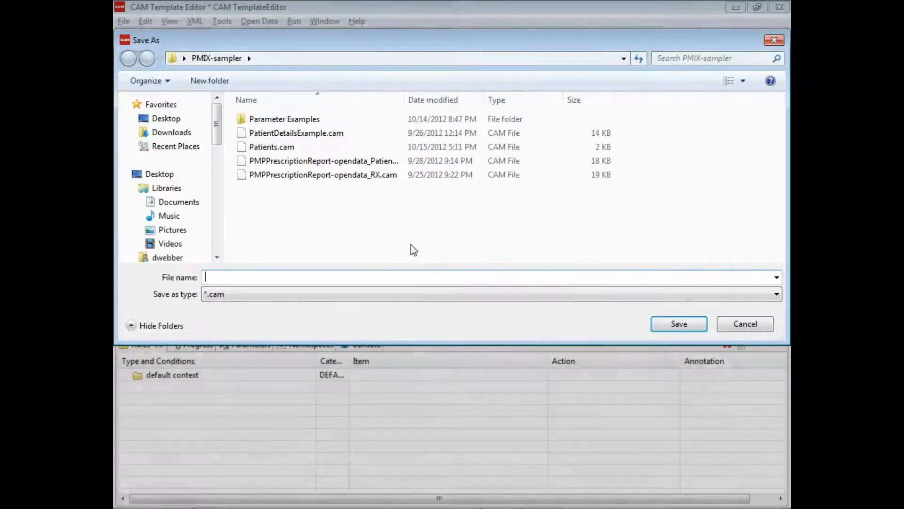
type("RXd")
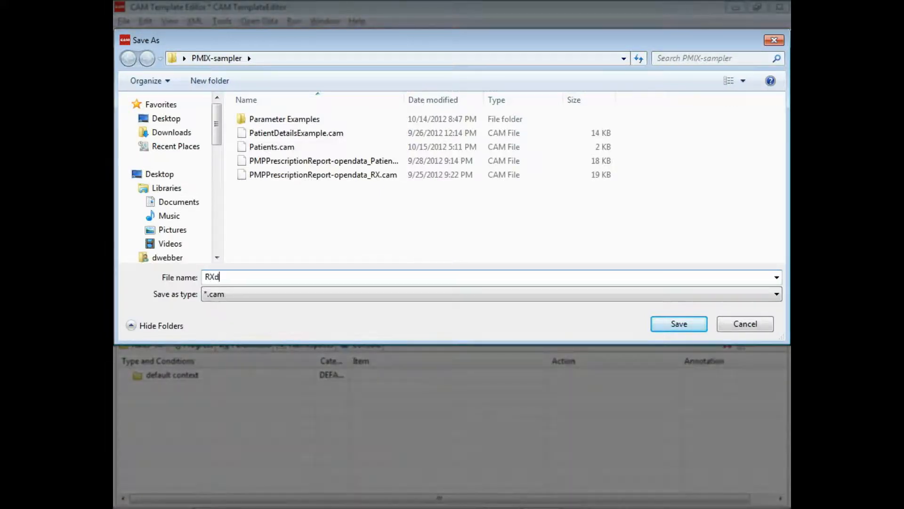
type("emo")
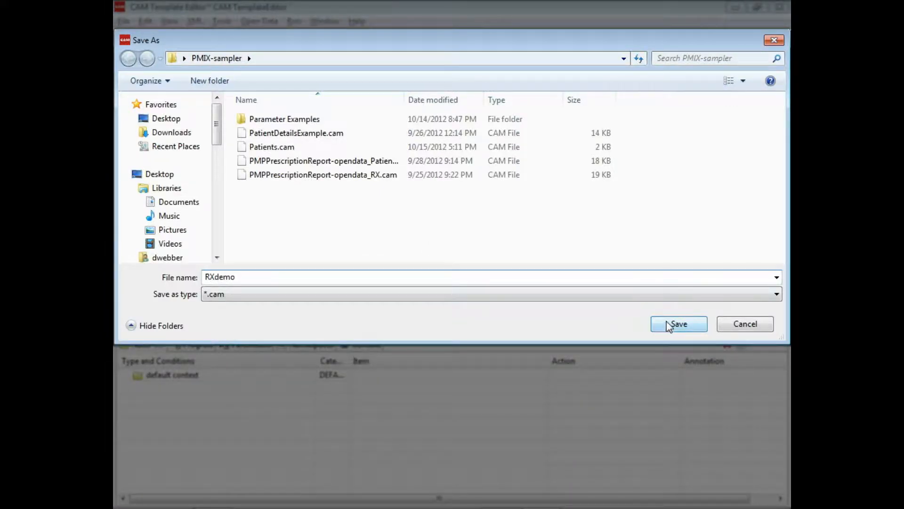
left_click(678, 324)
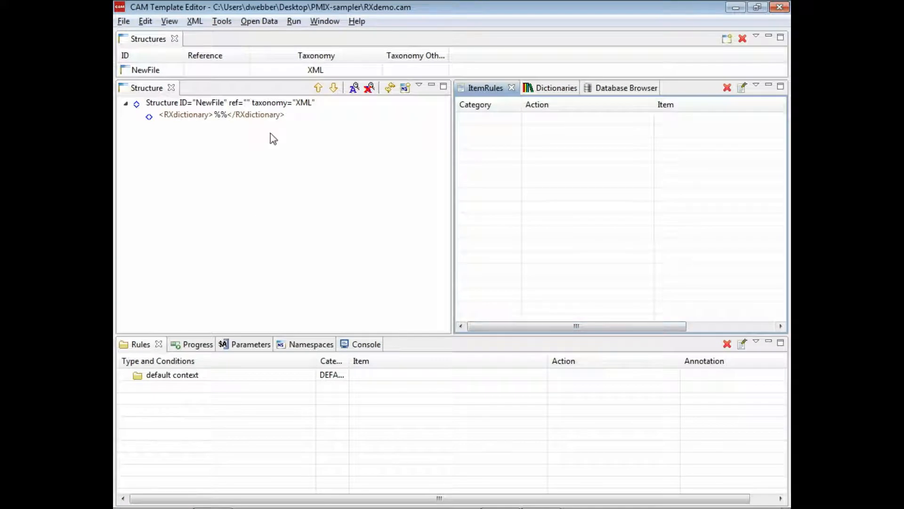
left_click(222, 114)
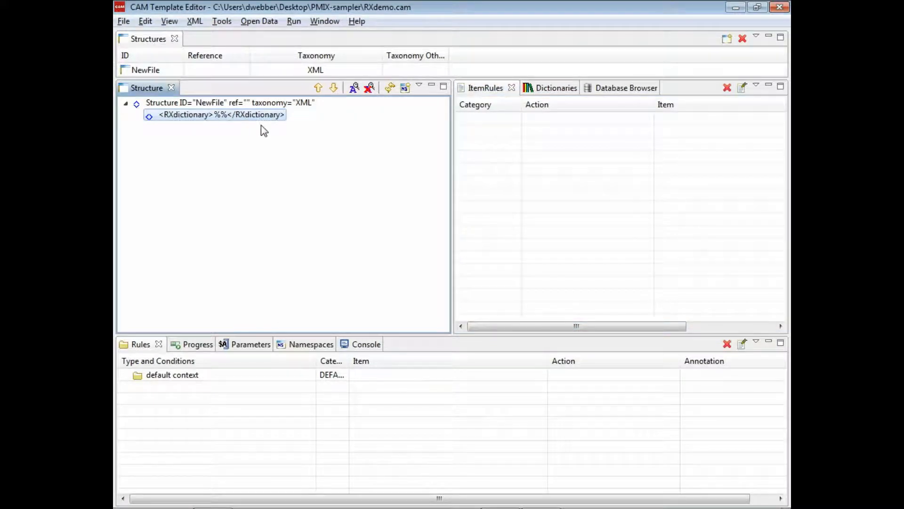
mouse_move(626, 93)
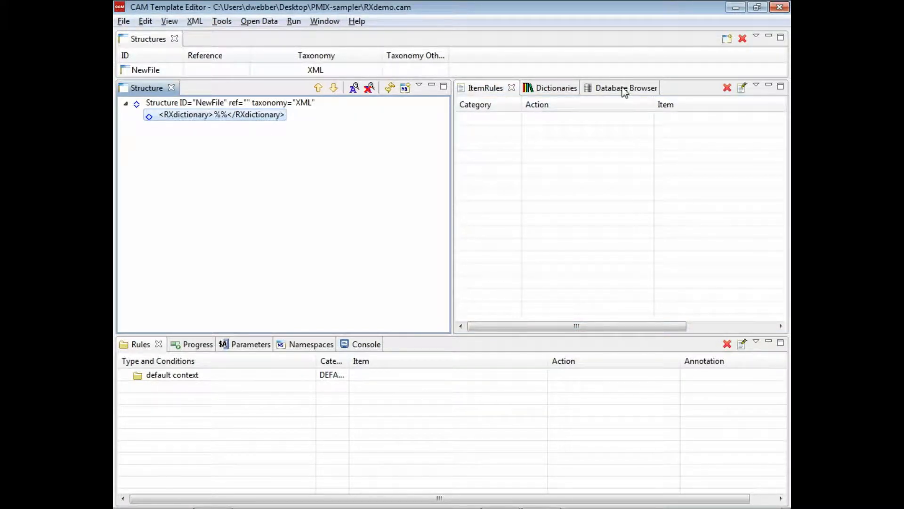
Step: Connect to the local pmix MySQL database and expand its tables down to rx_patient
left_click(626, 88)
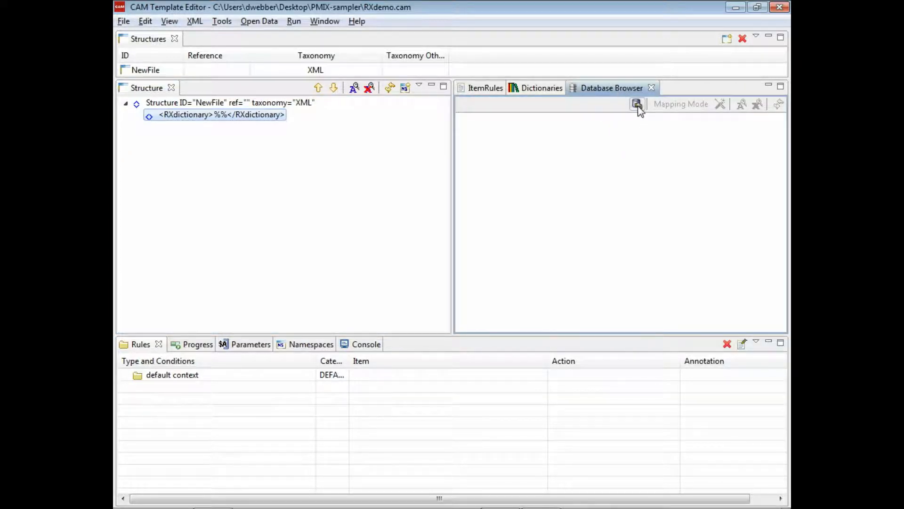
left_click(636, 105)
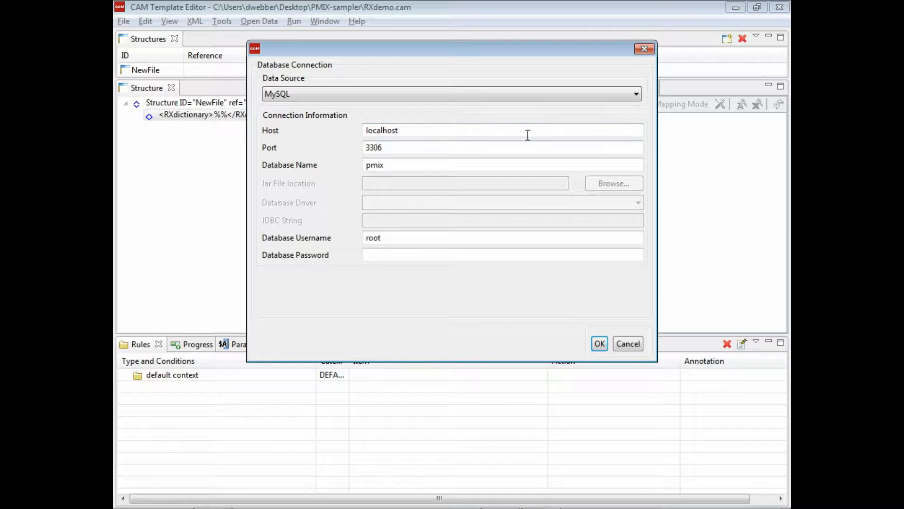
left_click(502, 254)
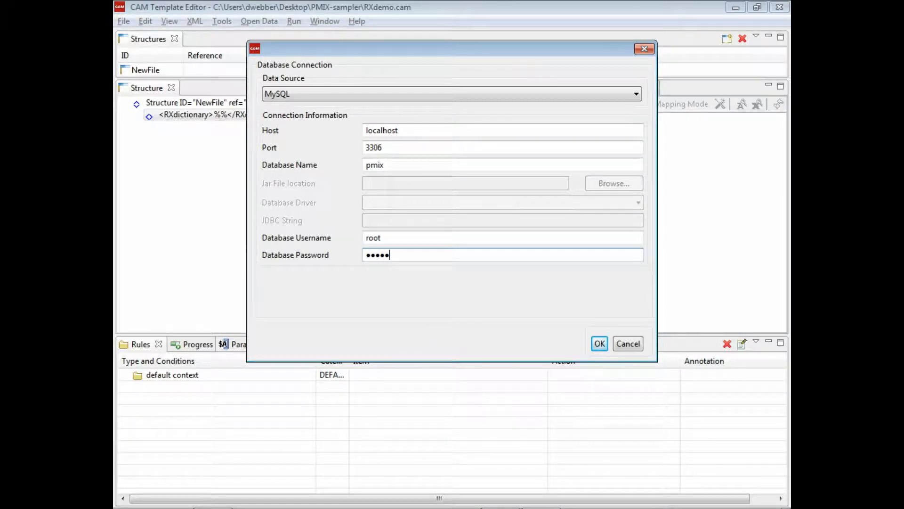
left_click(598, 344)
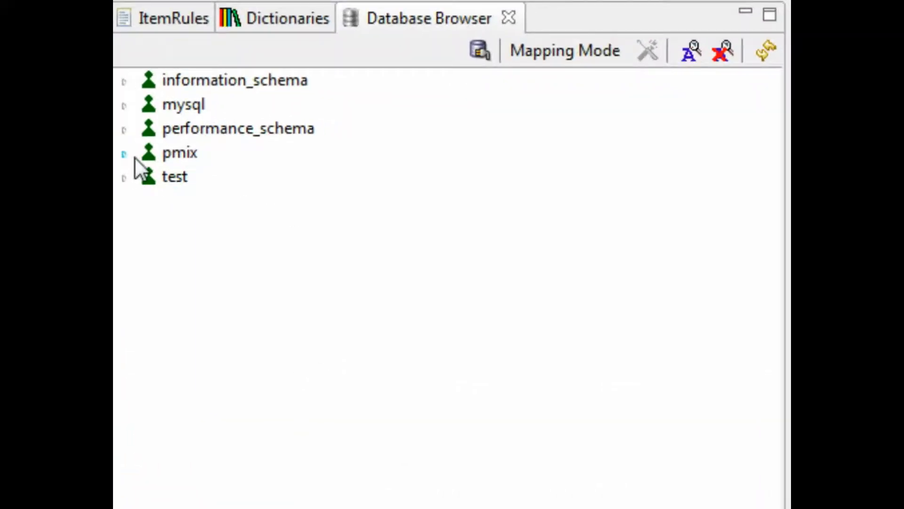
left_click(123, 153)
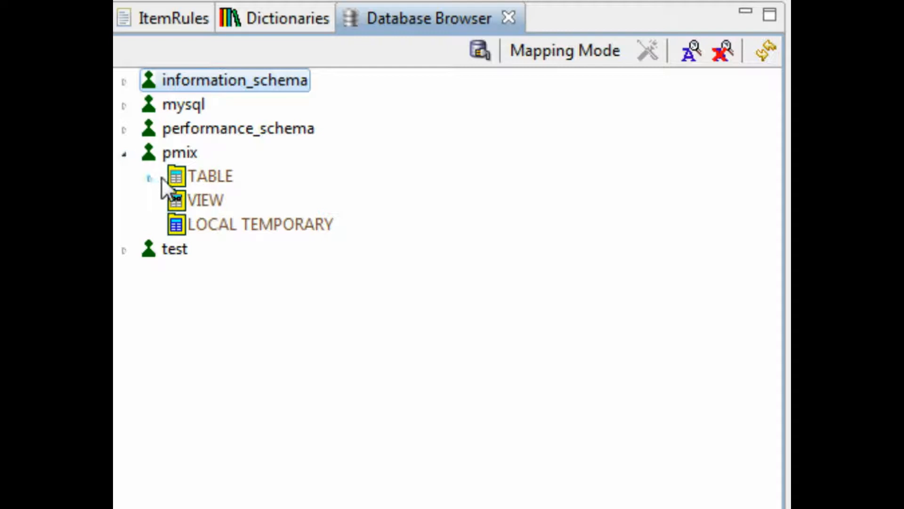
left_click(149, 175)
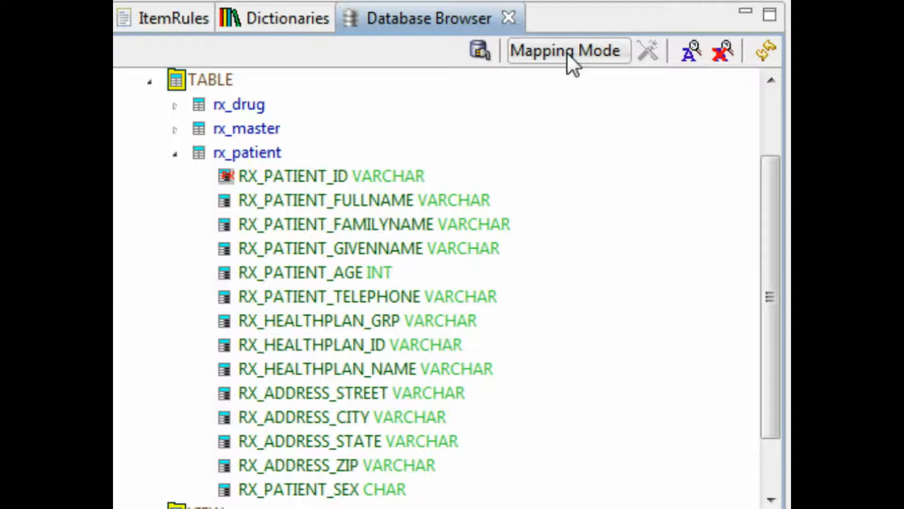
Step: Switch to Designer Mode and add the rx_drug table under RXdictionary
left_click(567, 51)
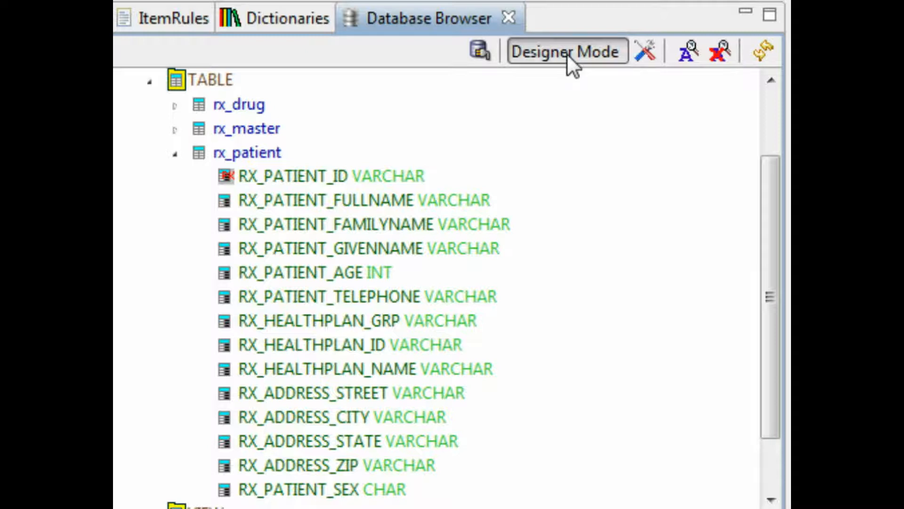
left_click(238, 105)
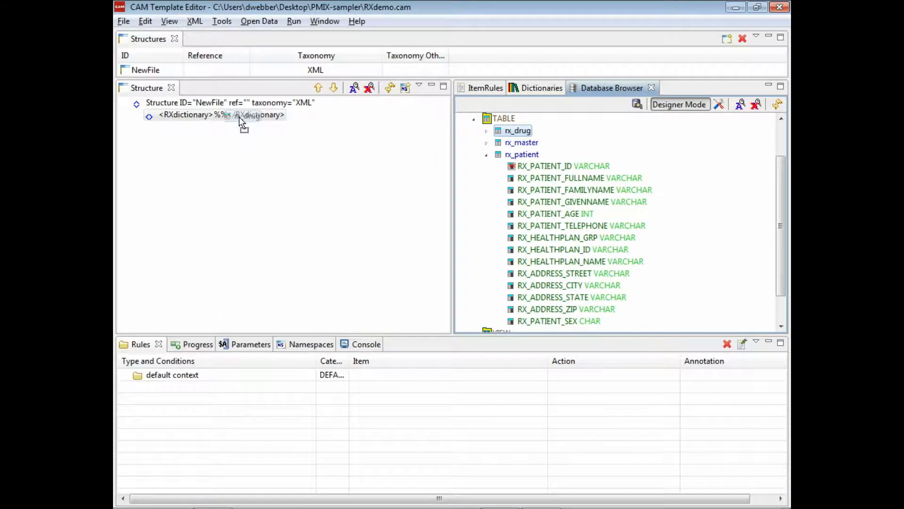
left_click(149, 114)
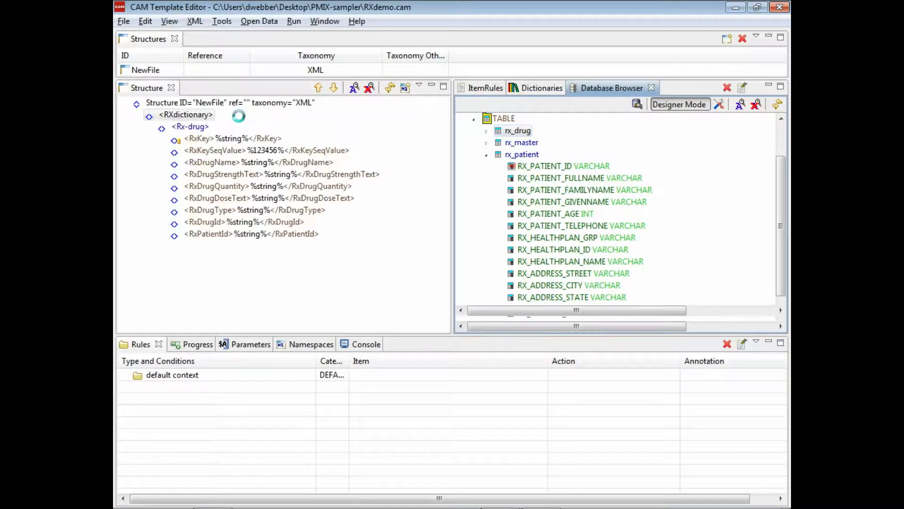
Step: Add the rx_master and rx_patient tables under RXdictionary
left_click(485, 88)
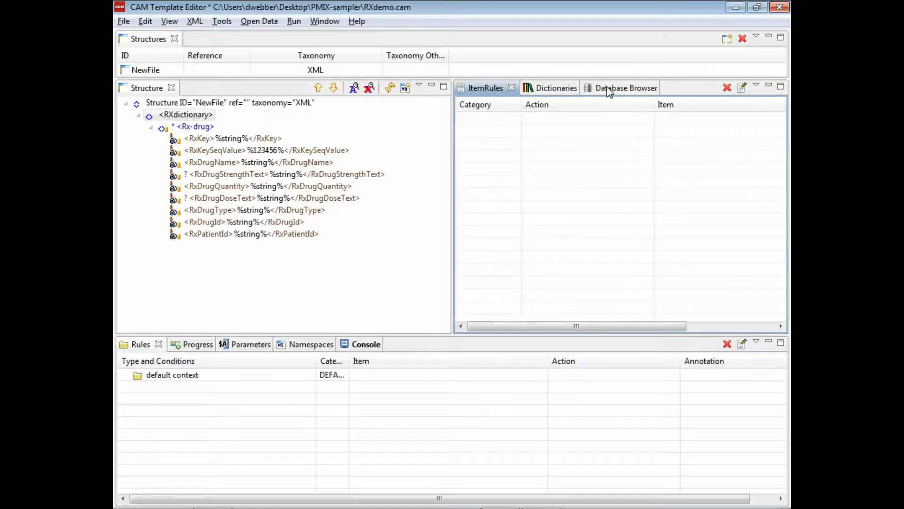
left_click(625, 88)
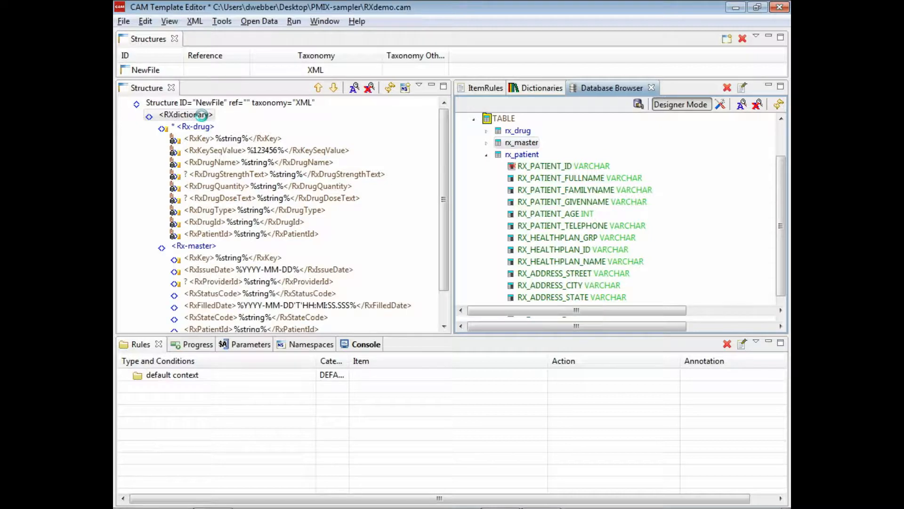
left_click(485, 87)
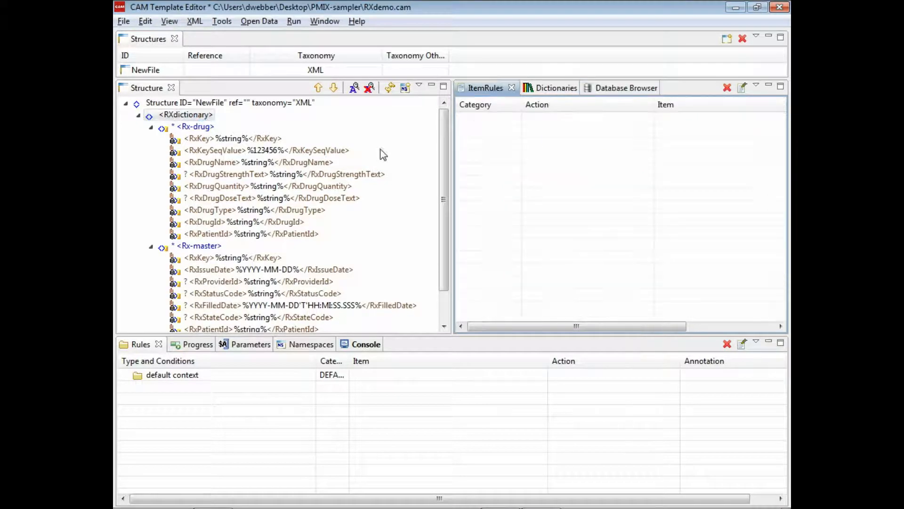
left_click(612, 87)
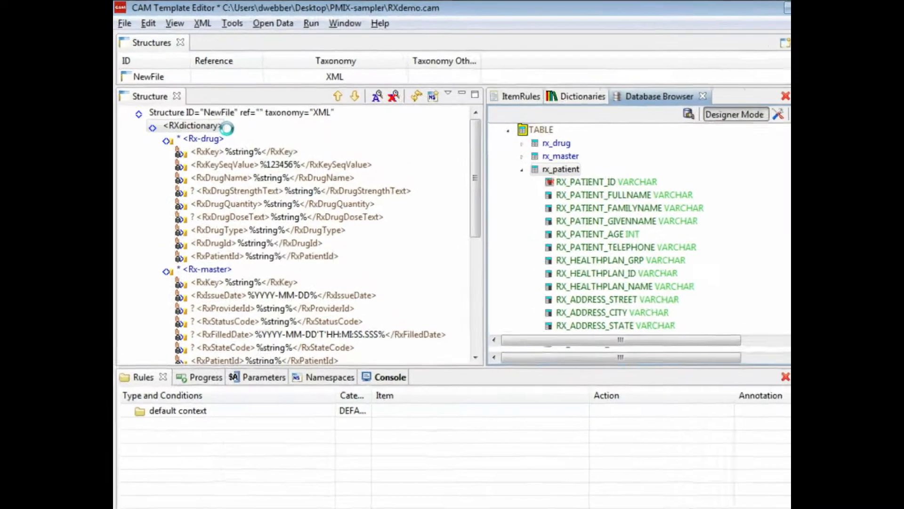
left_click(702, 95)
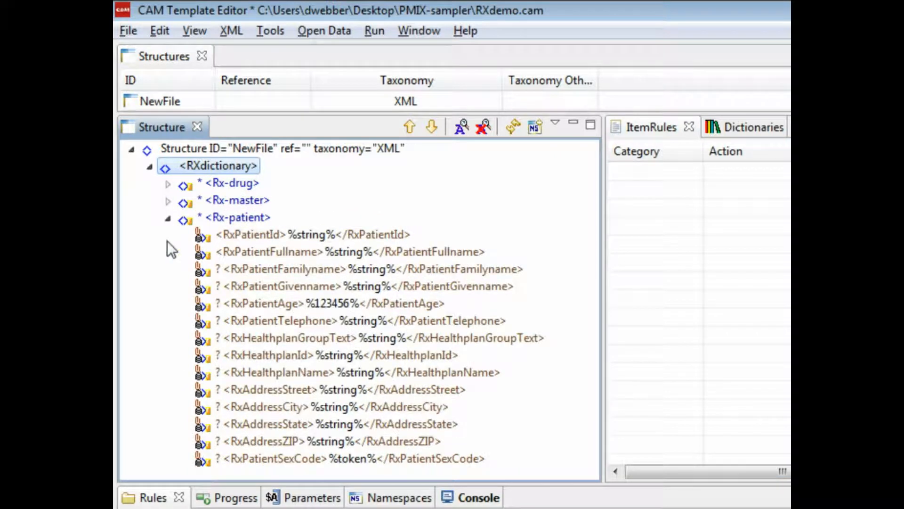
Step: Rename the Rx-drug element to RxDrugDetails and dismiss the completion message
left_click(168, 217)
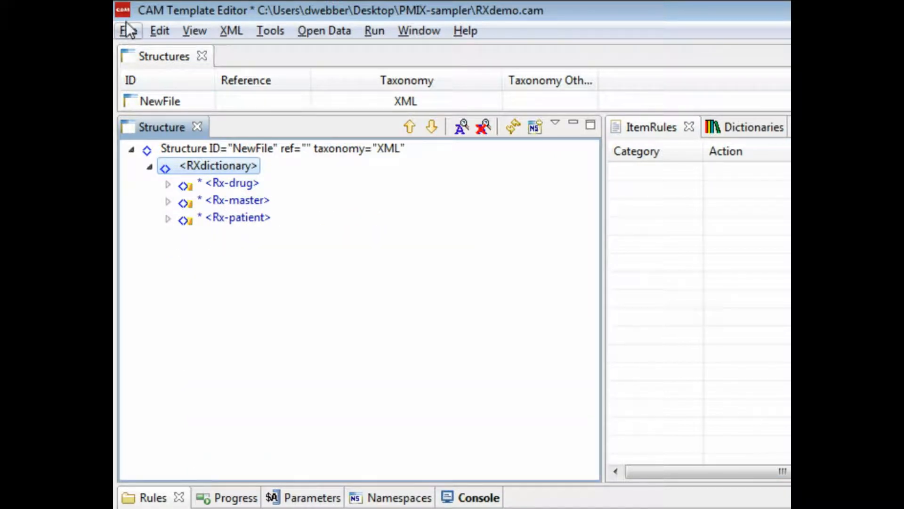
left_click(127, 30)
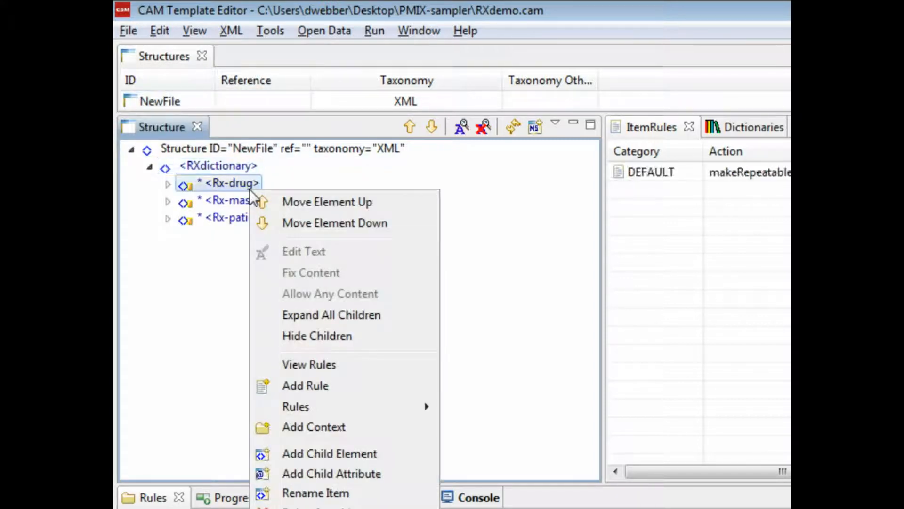
left_click(316, 492)
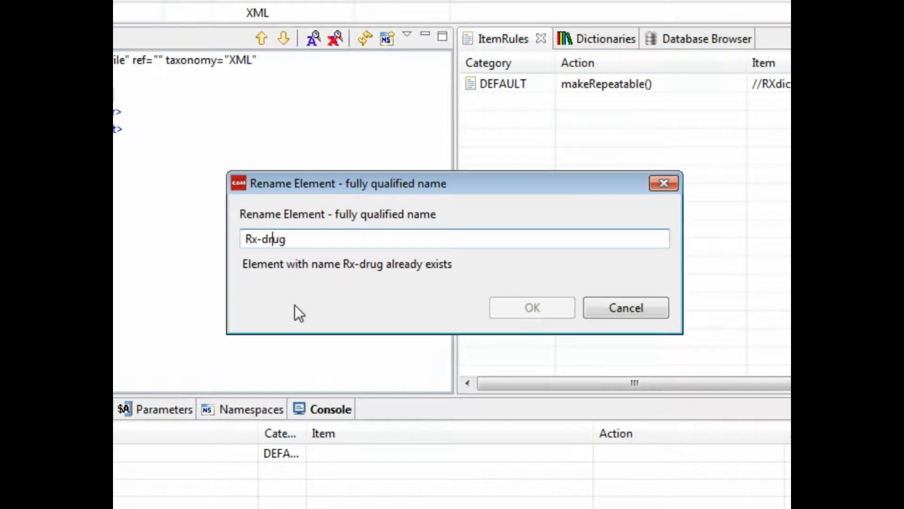
type("RxDrug")
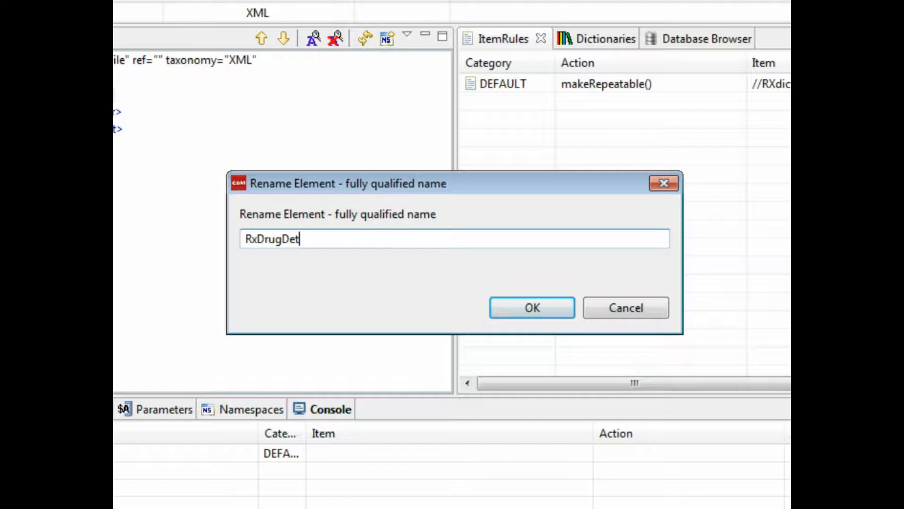
left_click(531, 306)
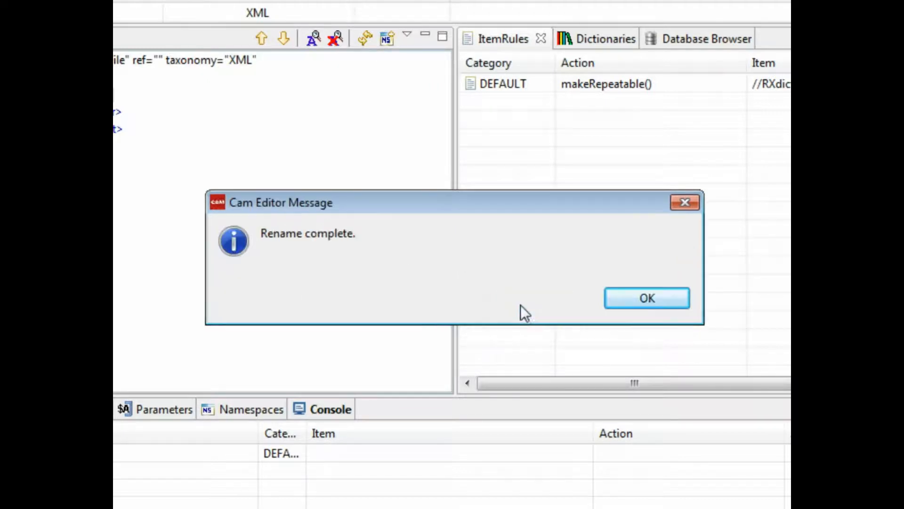
left_click(647, 297)
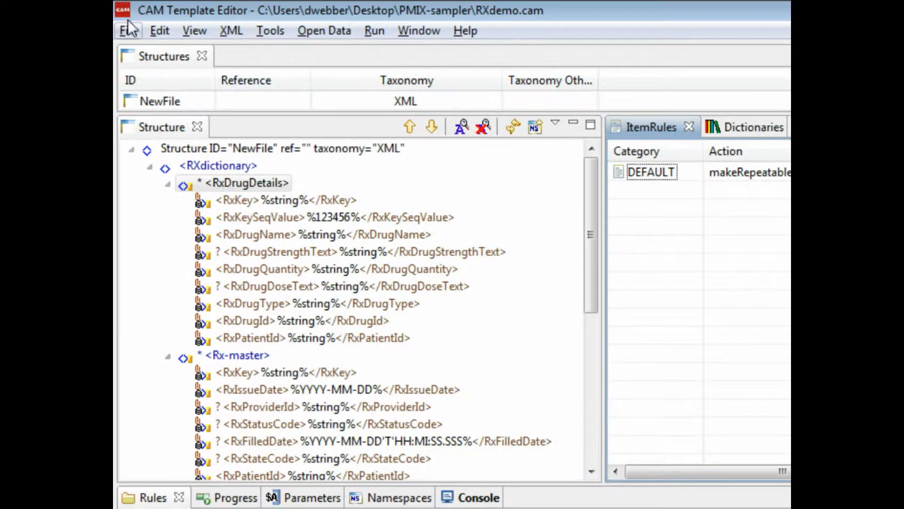
left_click(128, 30)
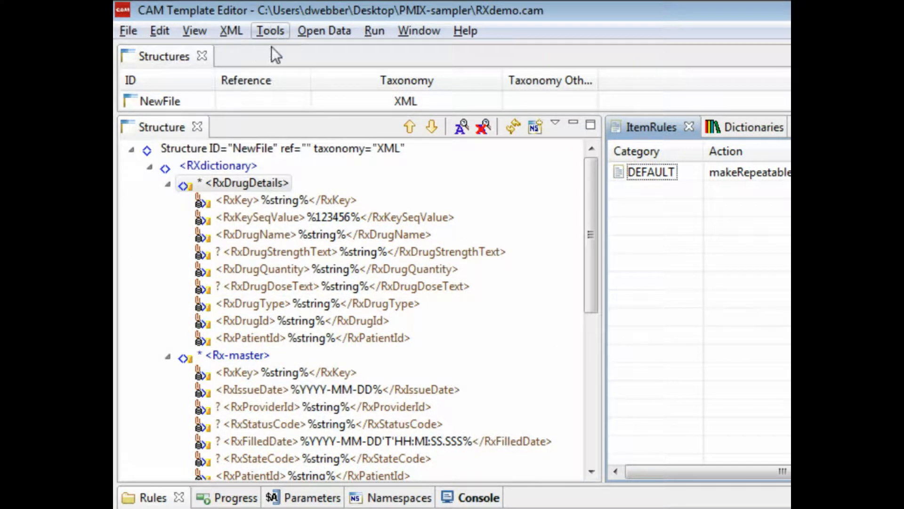
Step: Create a dictionary from the template with source name RXtables, producing RXdemo-dictionary.xml
left_click(270, 31)
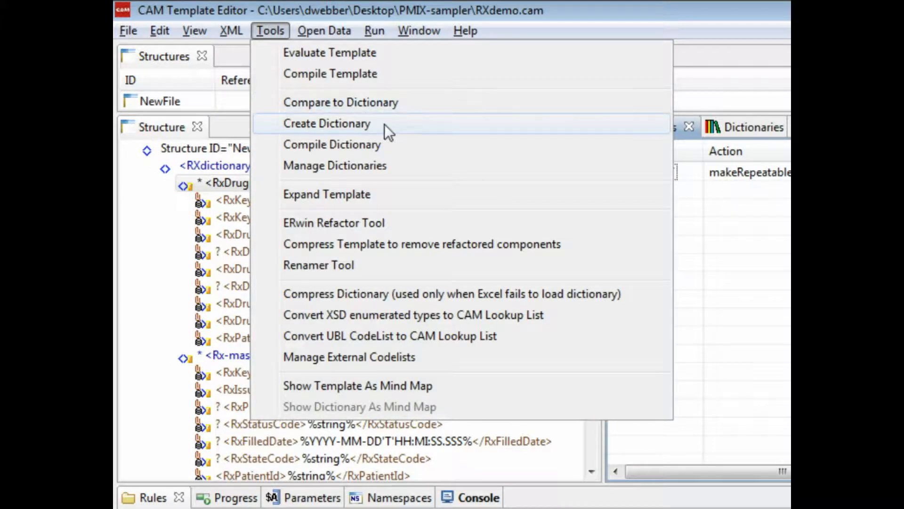
mouse_move(384, 126)
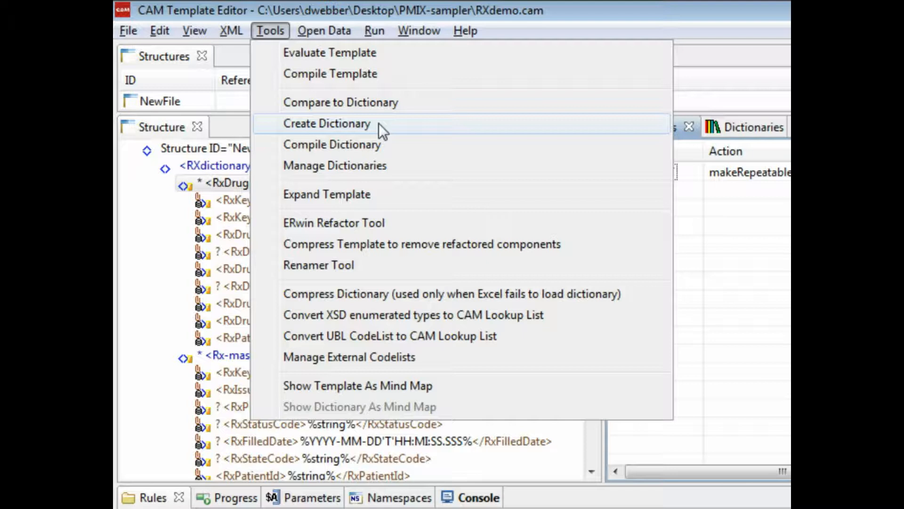
left_click(327, 124)
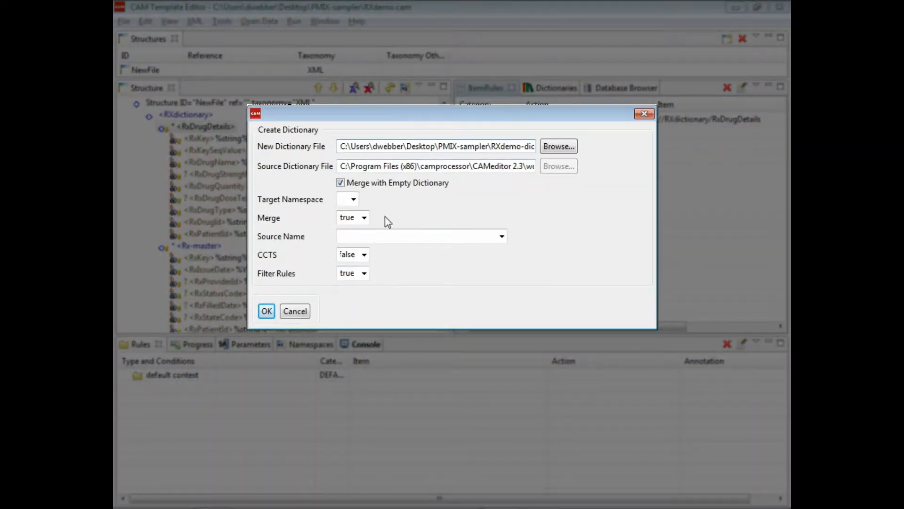
type("RX")
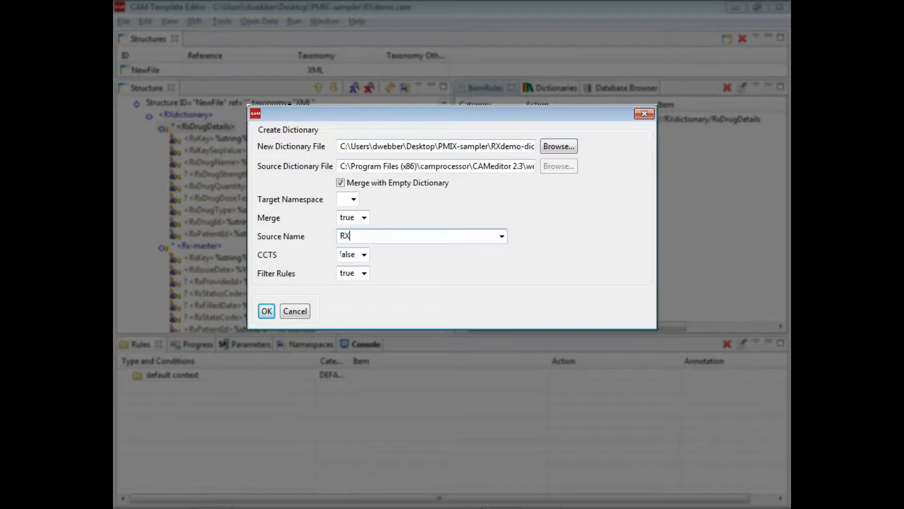
type("tables")
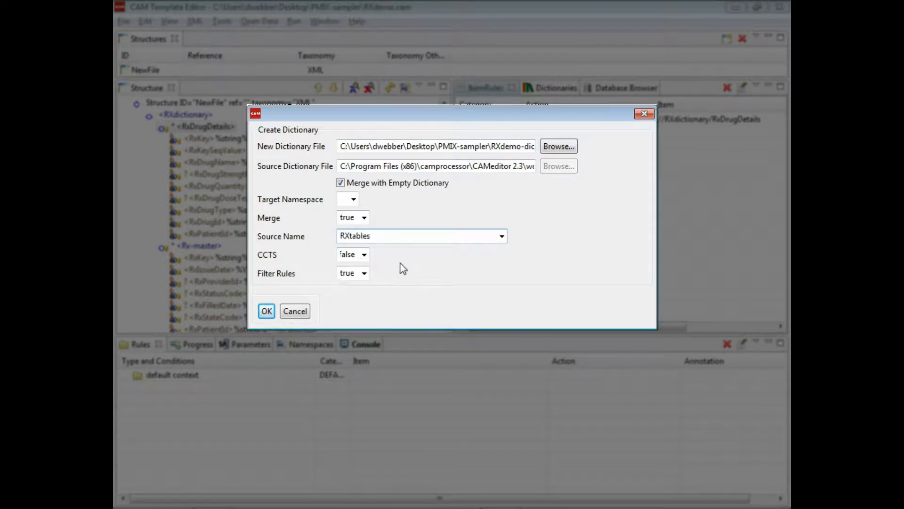
mouse_move(354, 300)
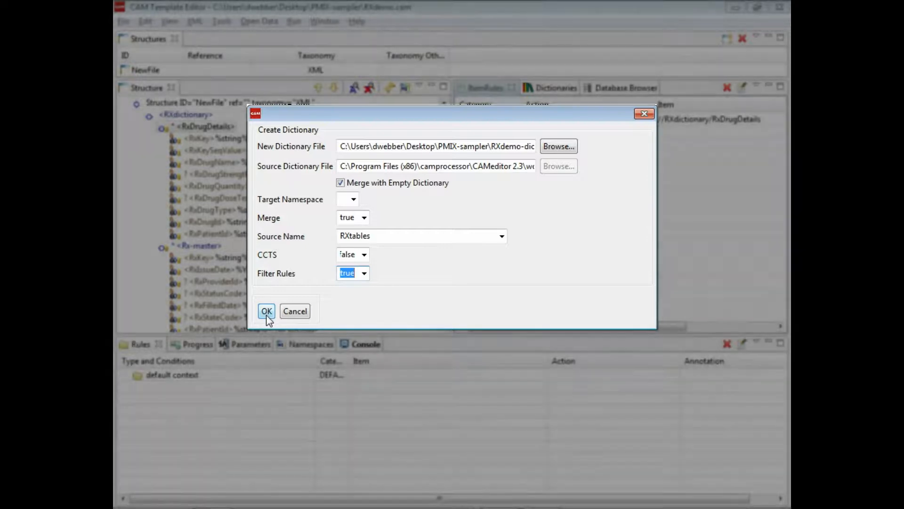
left_click(266, 311)
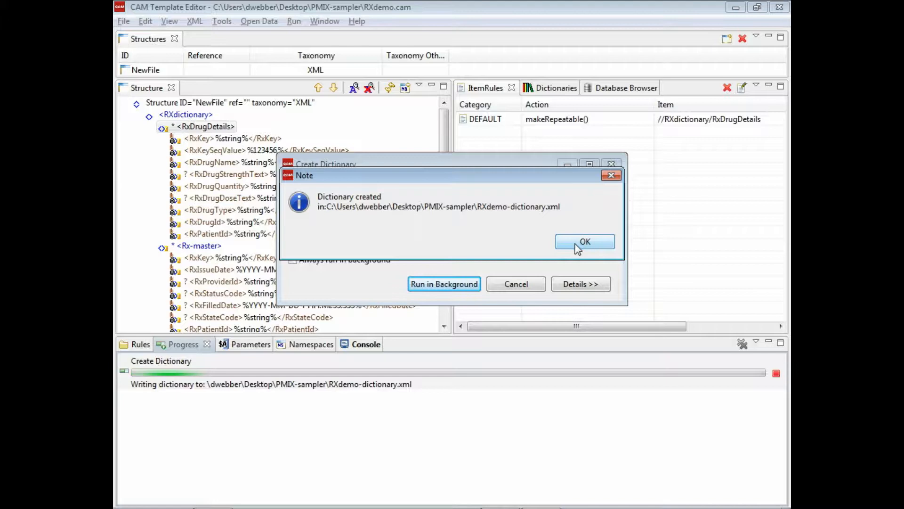
left_click(585, 241)
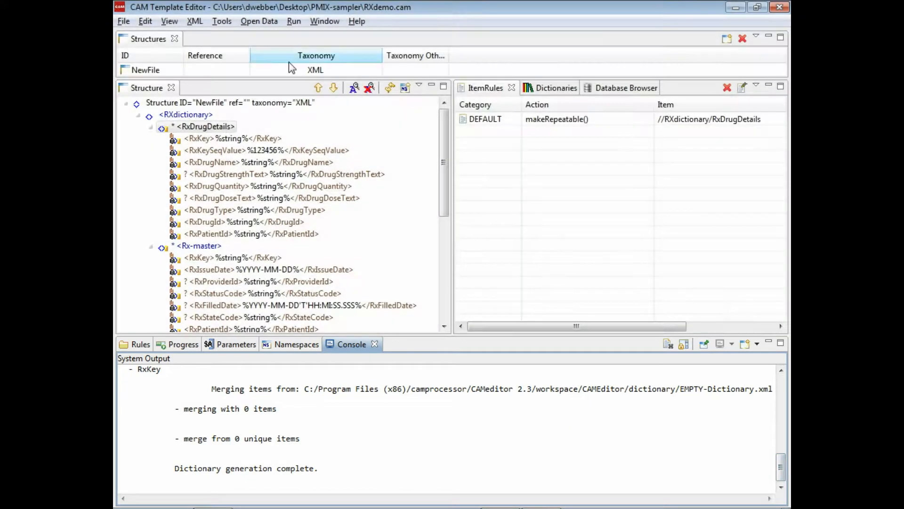
Step: Create a new dictionary control file saved as RXcontrolfile.xml
left_click(221, 21)
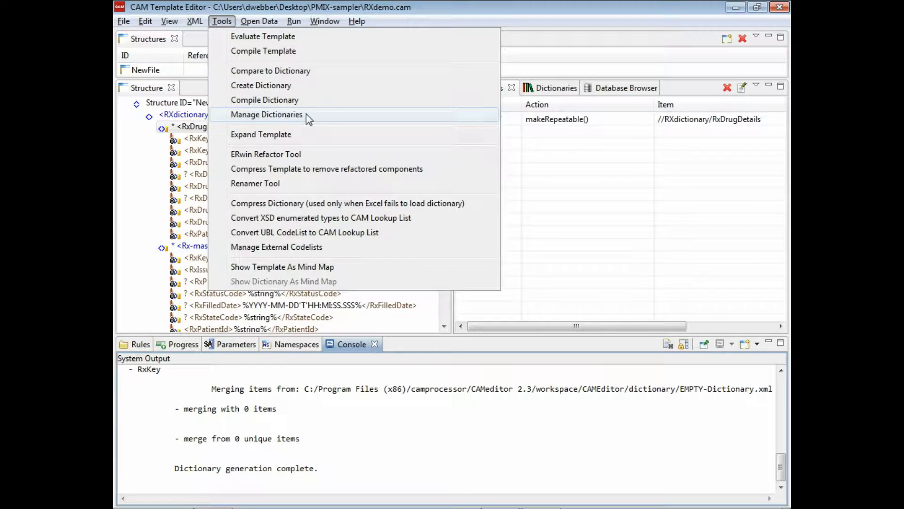
left_click(265, 114)
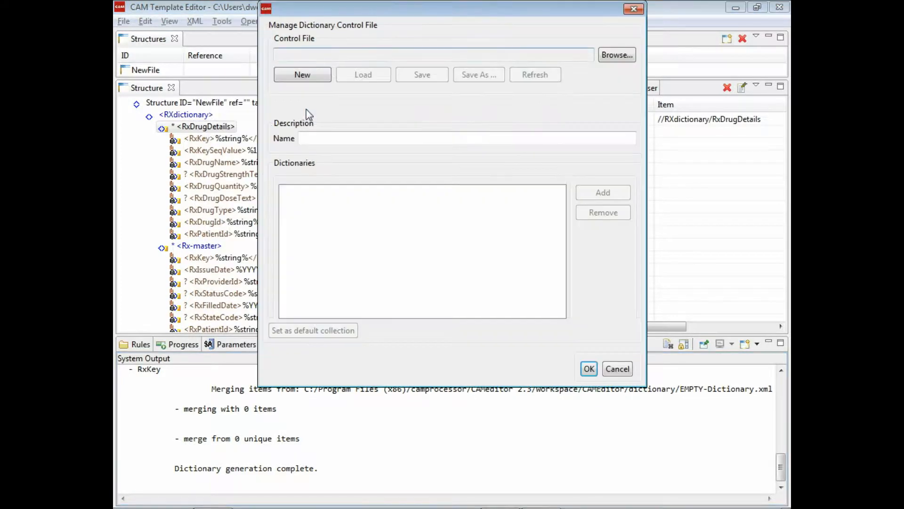
left_click(302, 74)
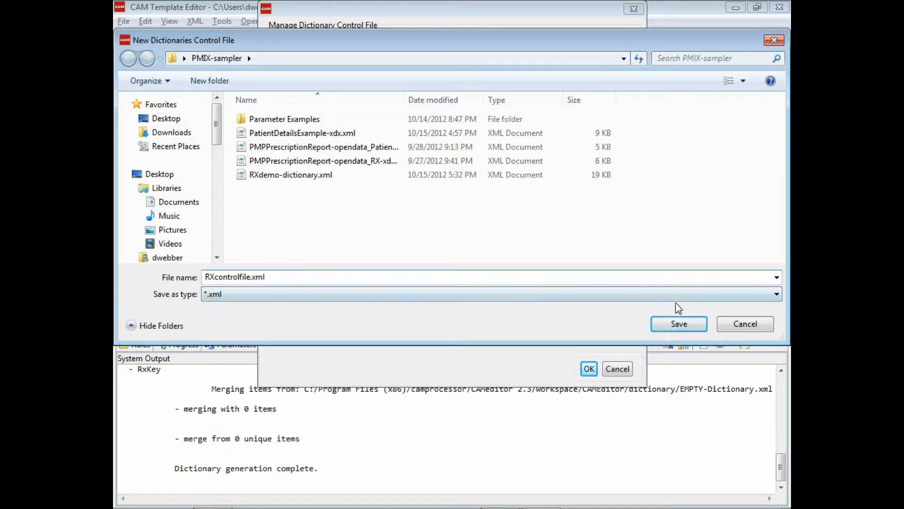
left_click(678, 323)
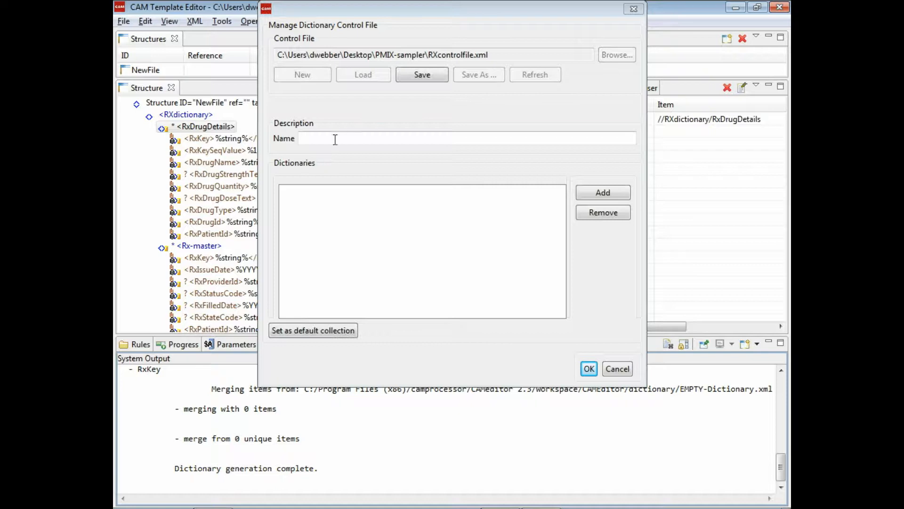
Step: Name the collection 'RX Dictionary Components' and add RXdemo-dictionary.xml to it
type("RX")
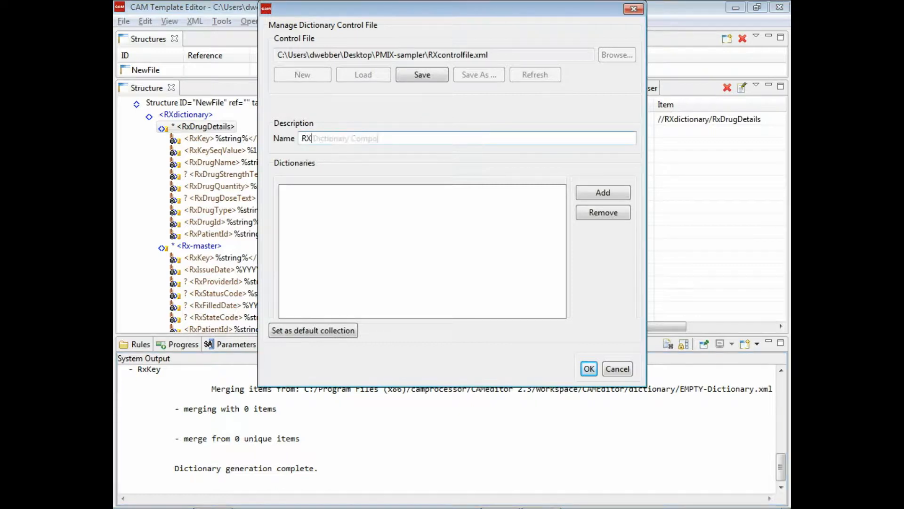
type("Dictionary Components")
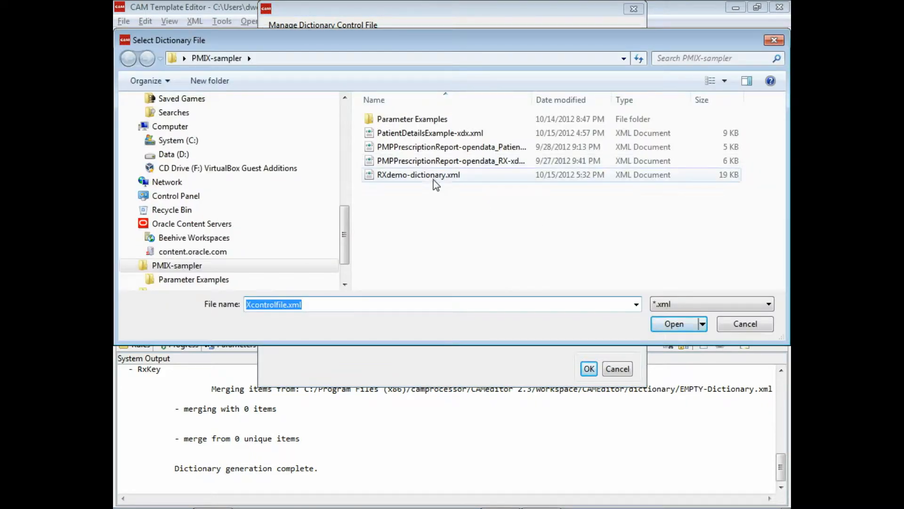
left_click(419, 175)
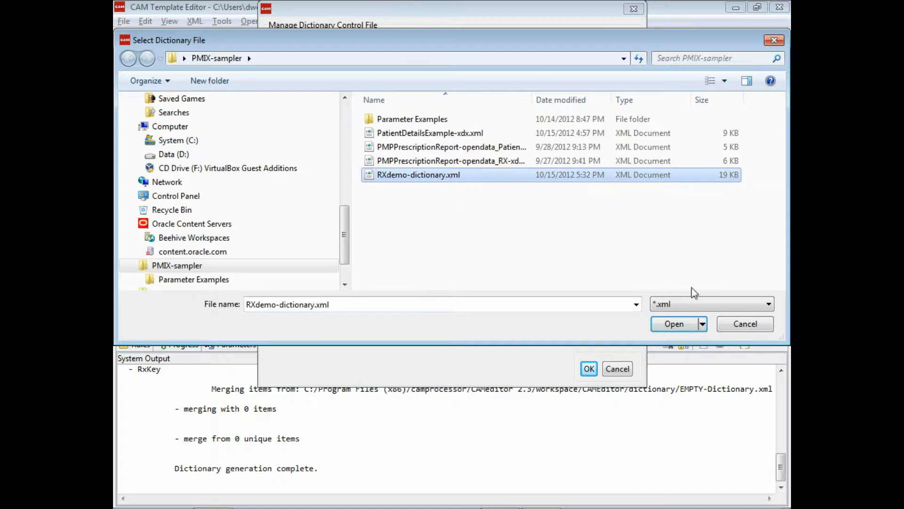
left_click(673, 324)
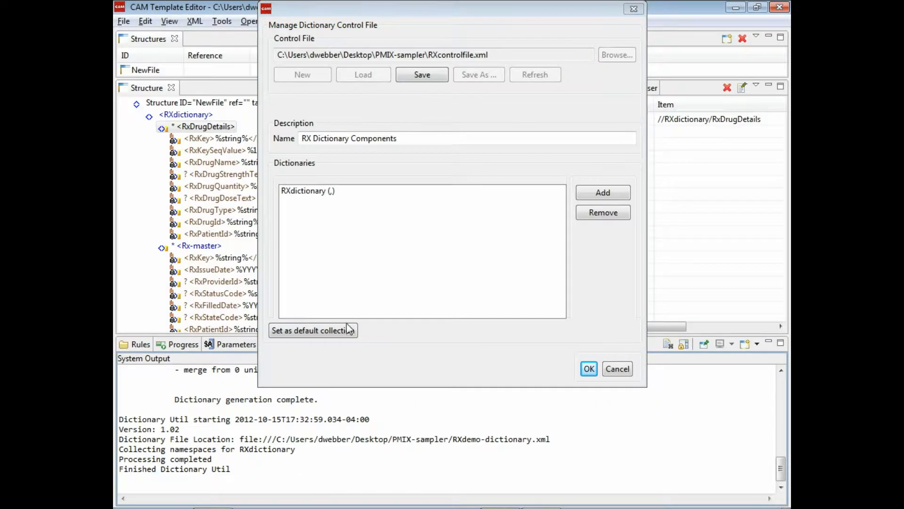
Step: Save RXcontrolfile.xml as the default collection and close the control file manager
left_click(589, 369)
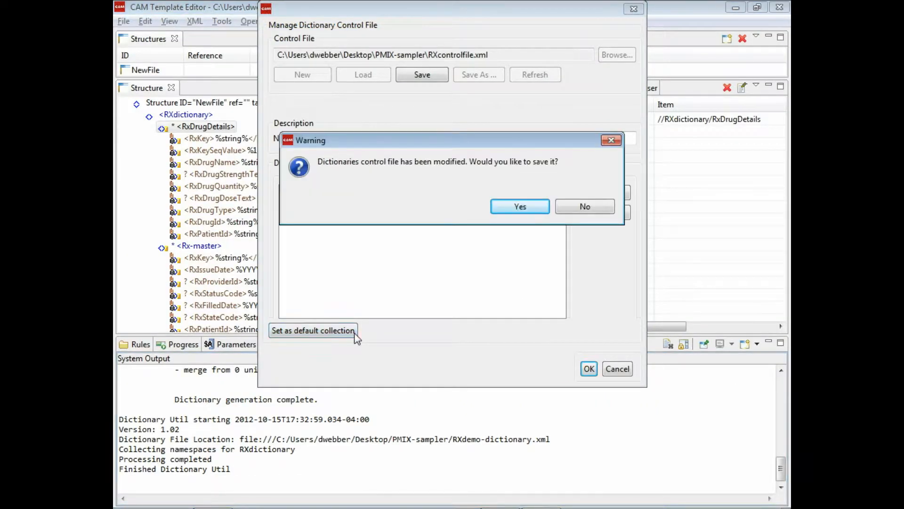
mouse_move(519, 206)
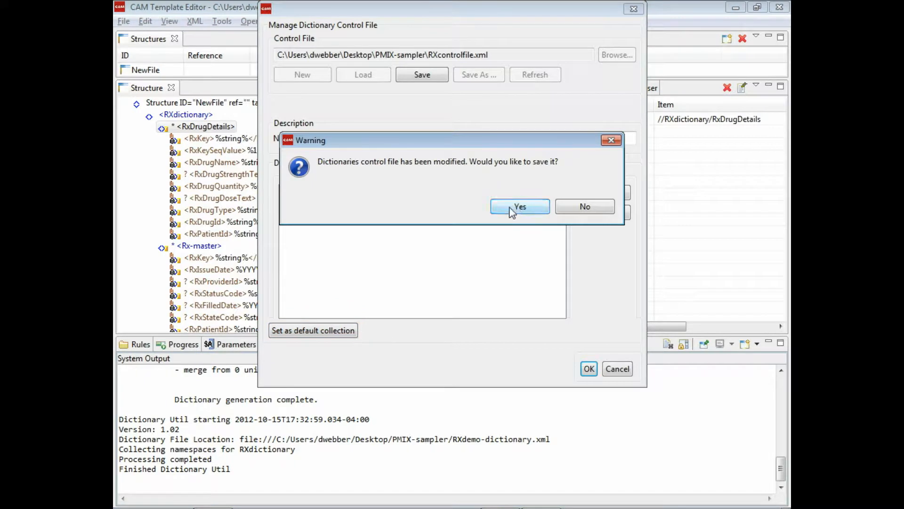
left_click(519, 206)
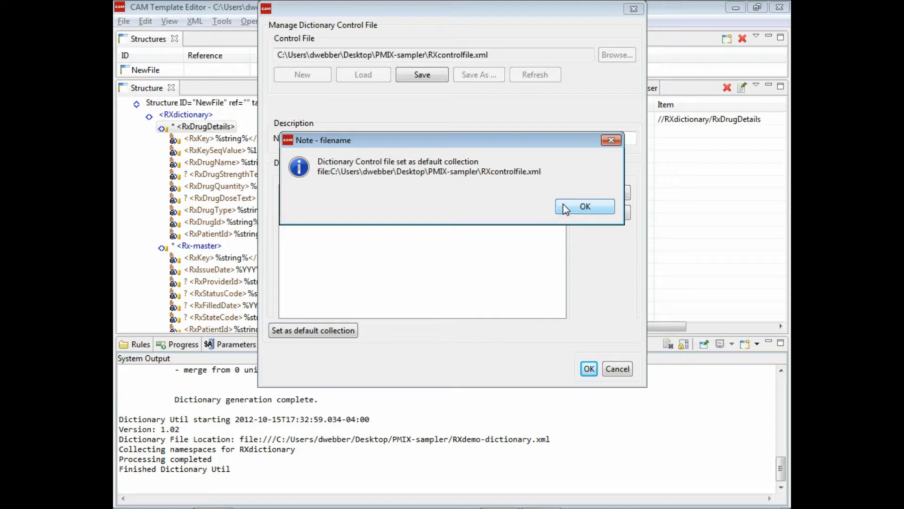
left_click(584, 206)
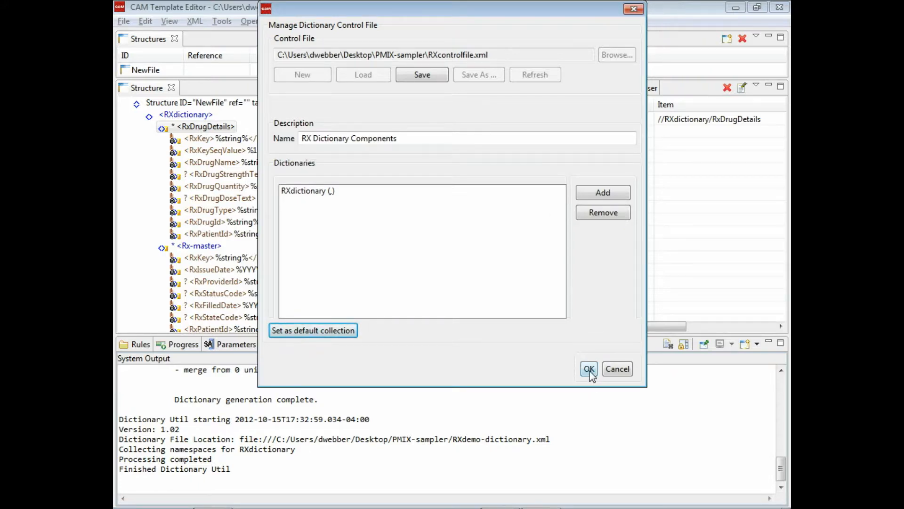
left_click(588, 369)
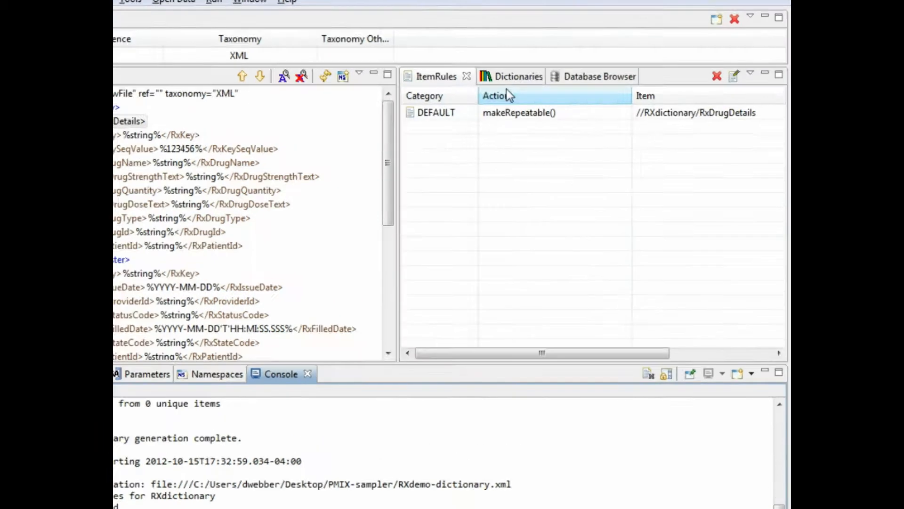
Step: In the Dictionaries panel, expand RX Dictionary Components and its RXdictionary
left_click(517, 75)
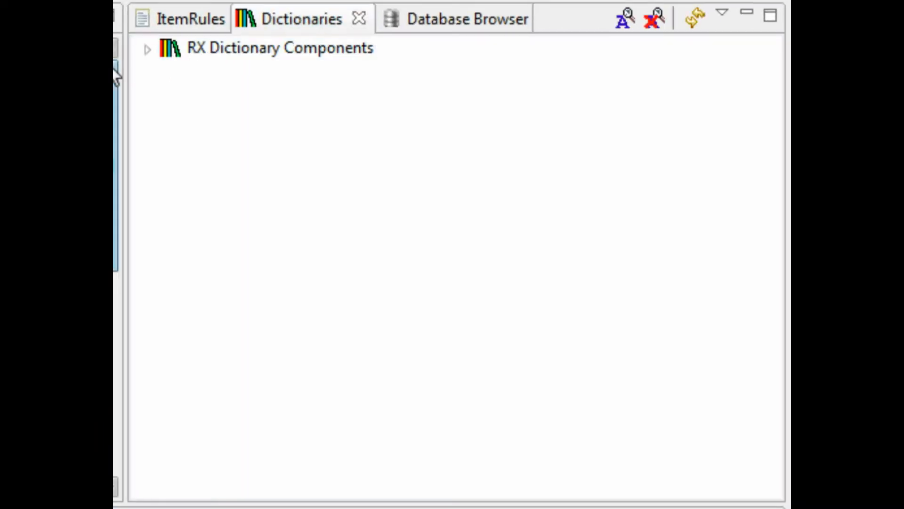
left_click(148, 49)
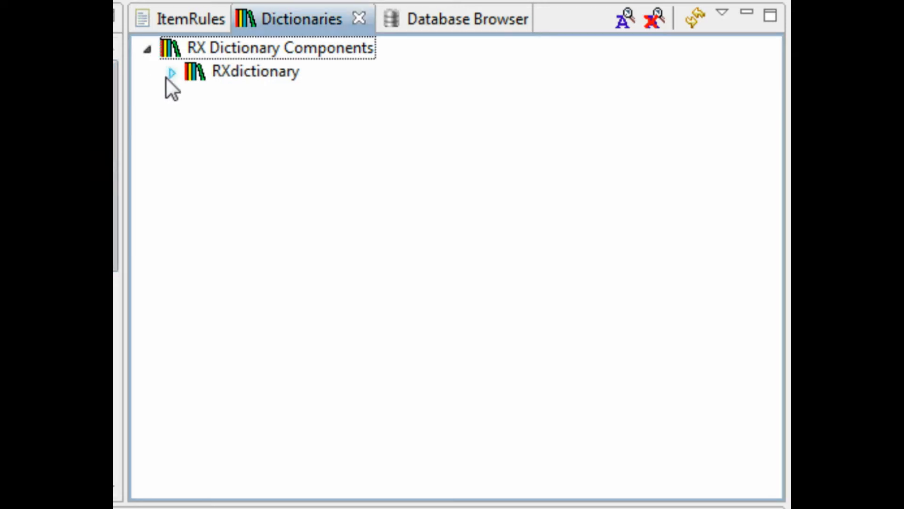
left_click(172, 72)
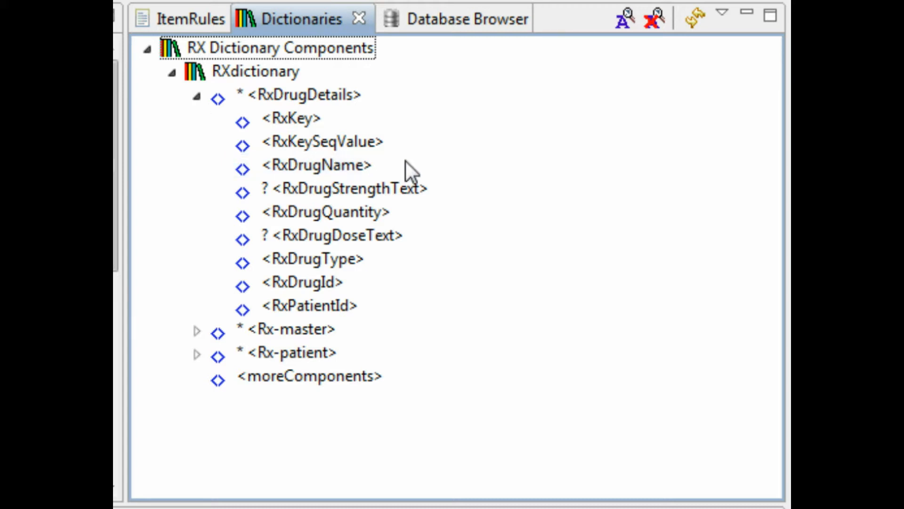
mouse_move(465, 188)
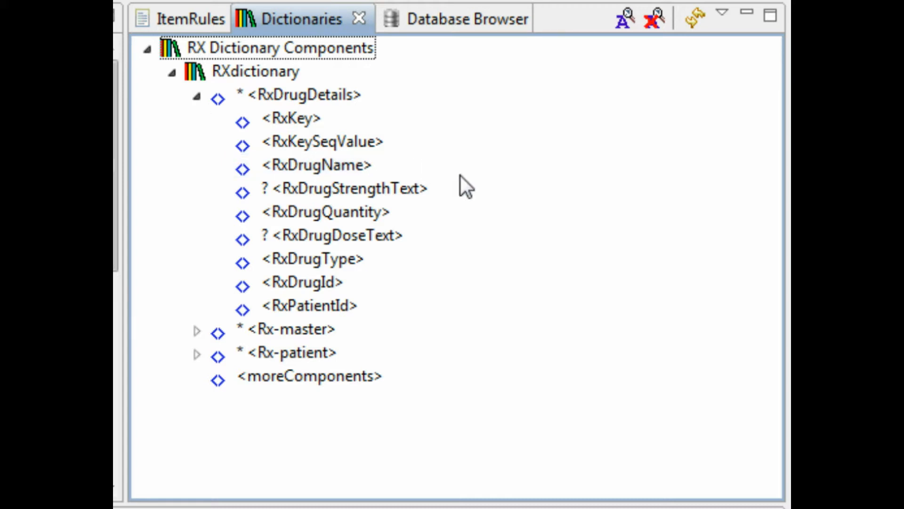